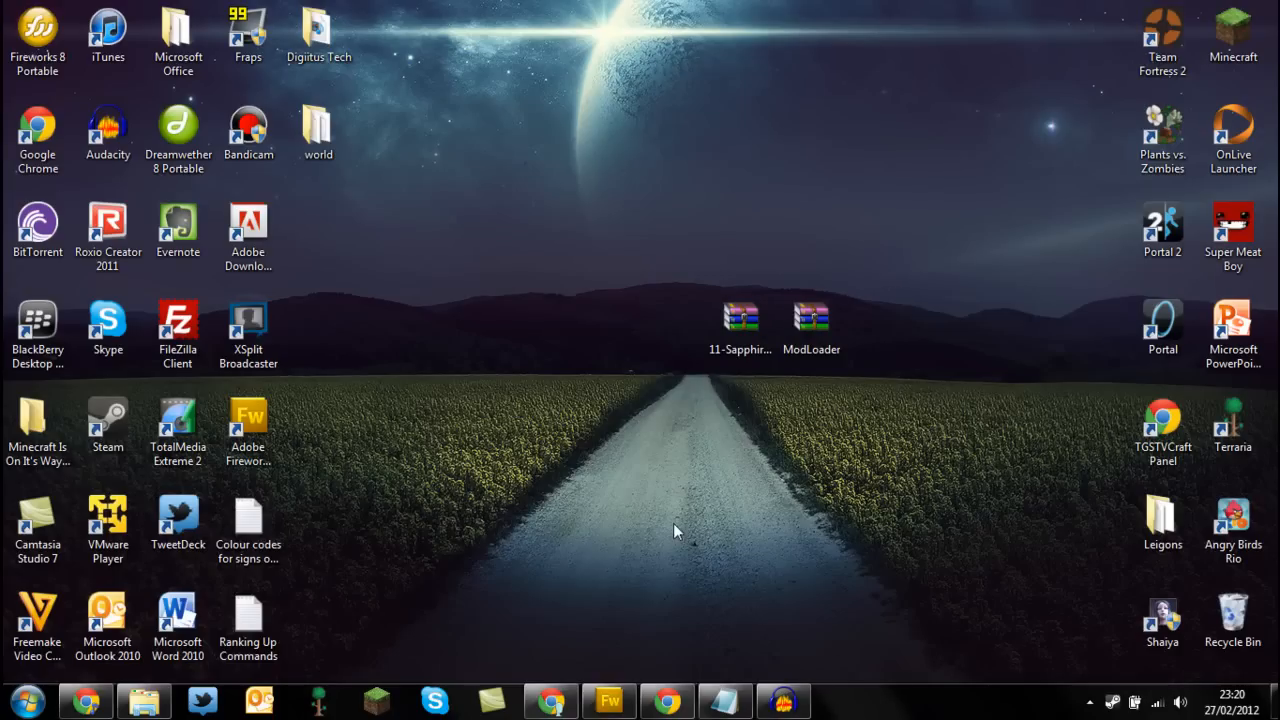
Step: Select the two downloaded mod archives, including Sapphire Tools, then clear the selection
click(738, 320)
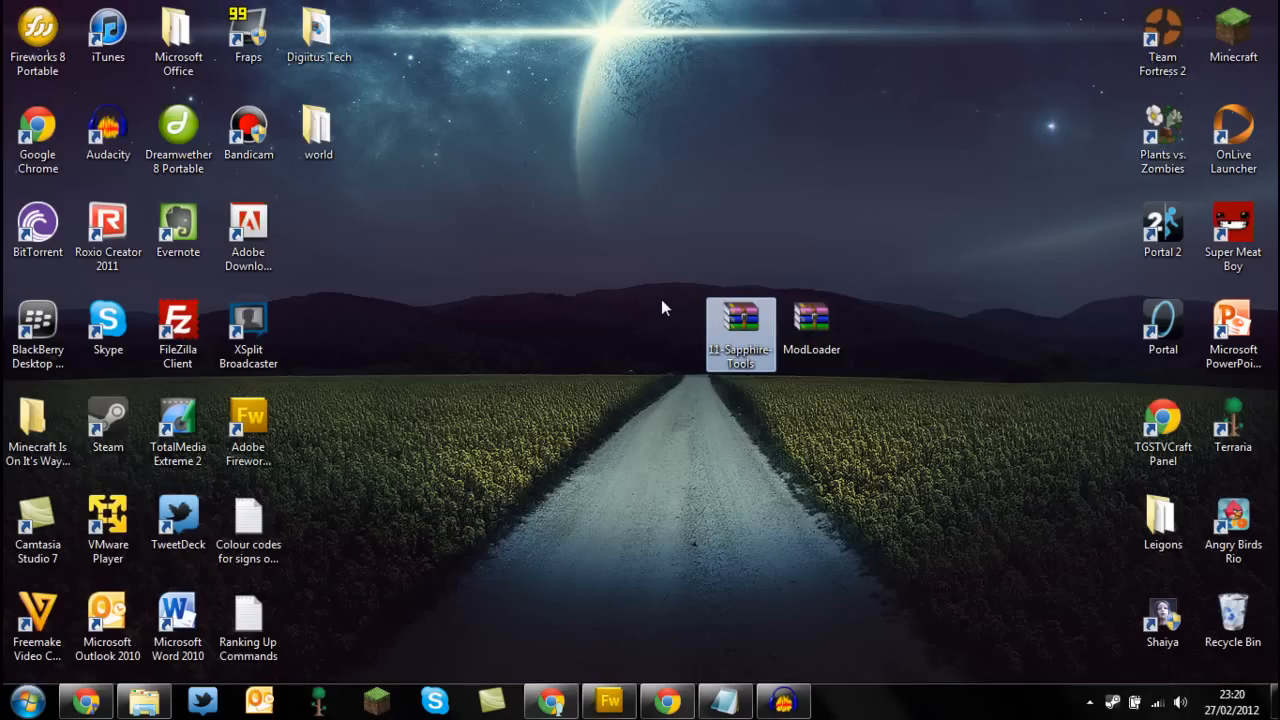
mouse_move(675, 307)
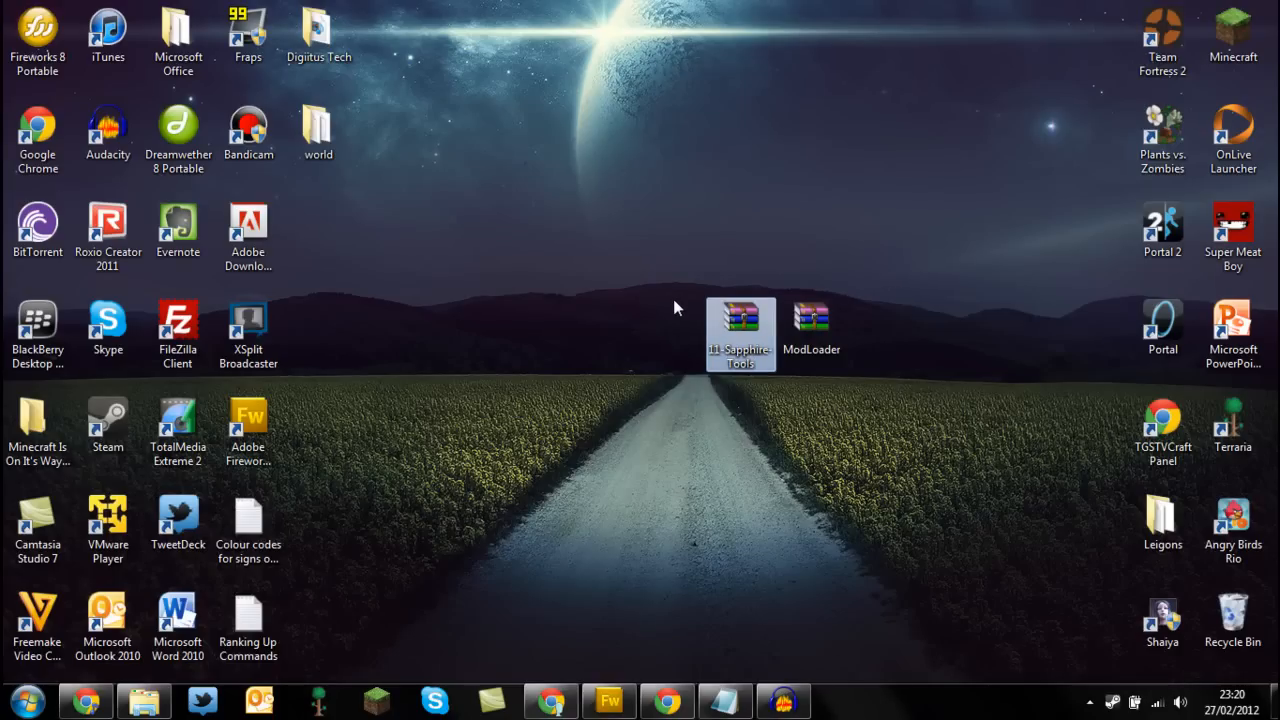
drag(675, 308, 870, 398)
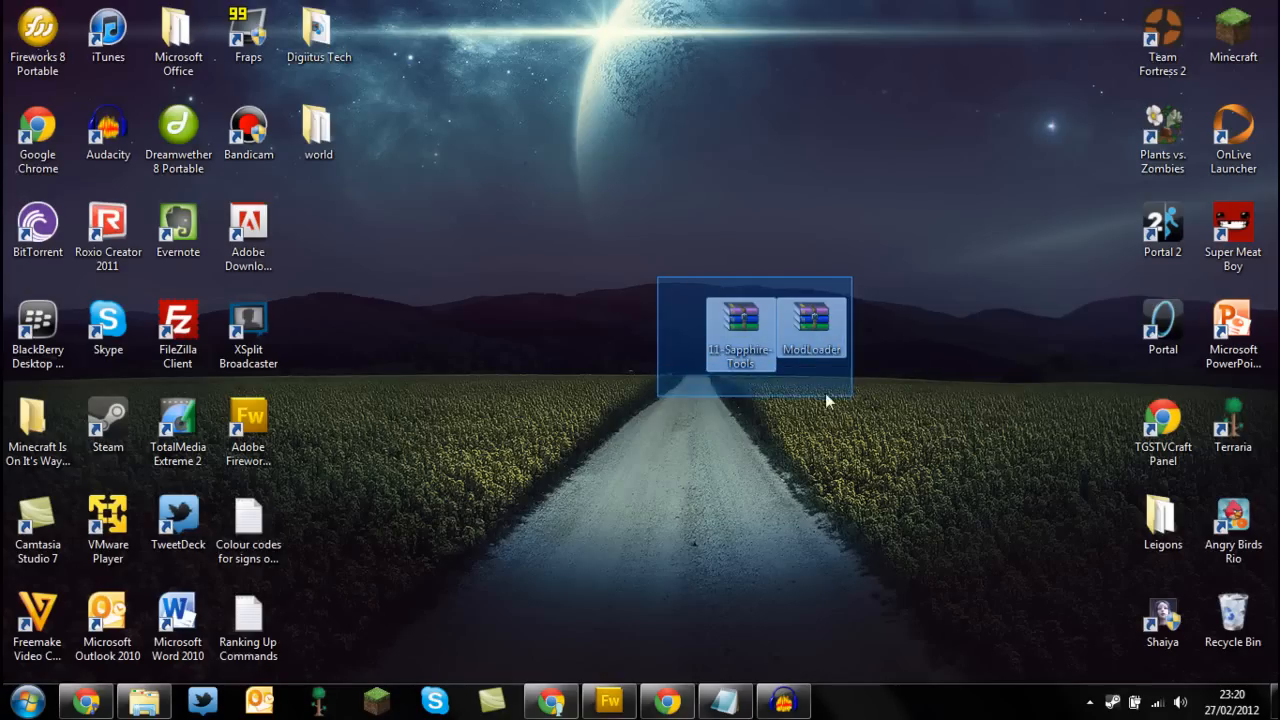
click(673, 361)
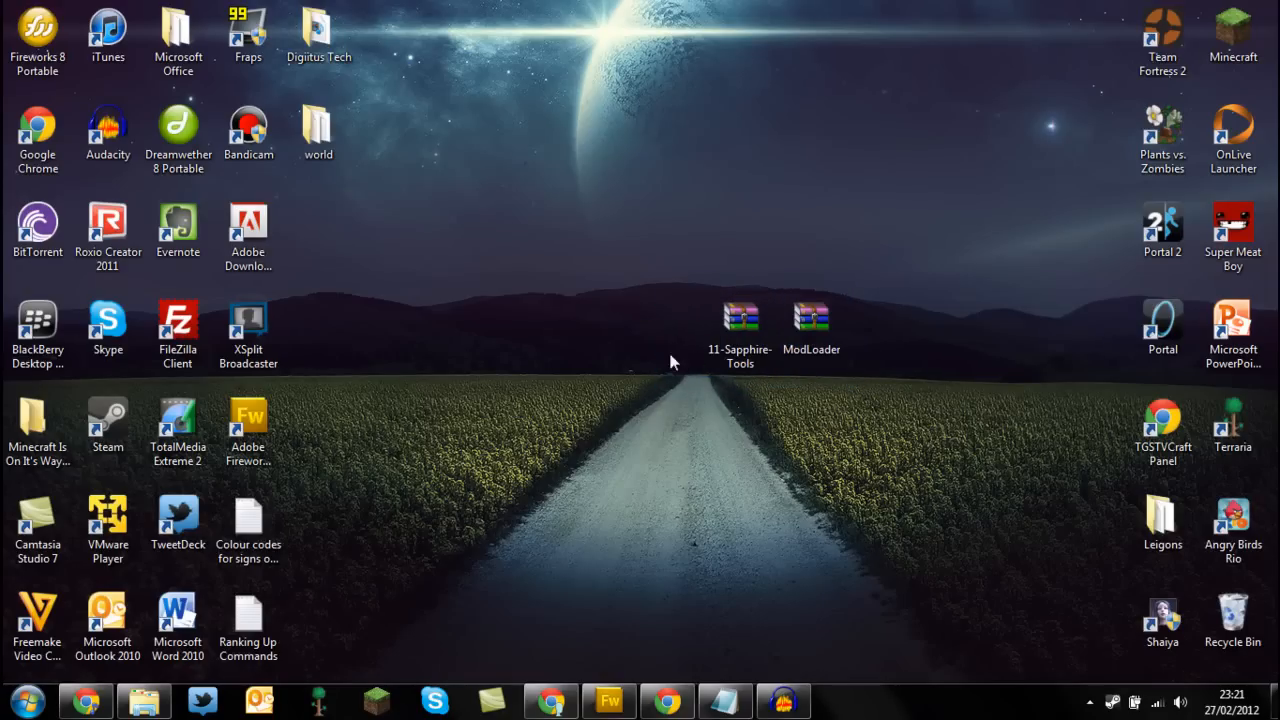
mouse_move(212, 603)
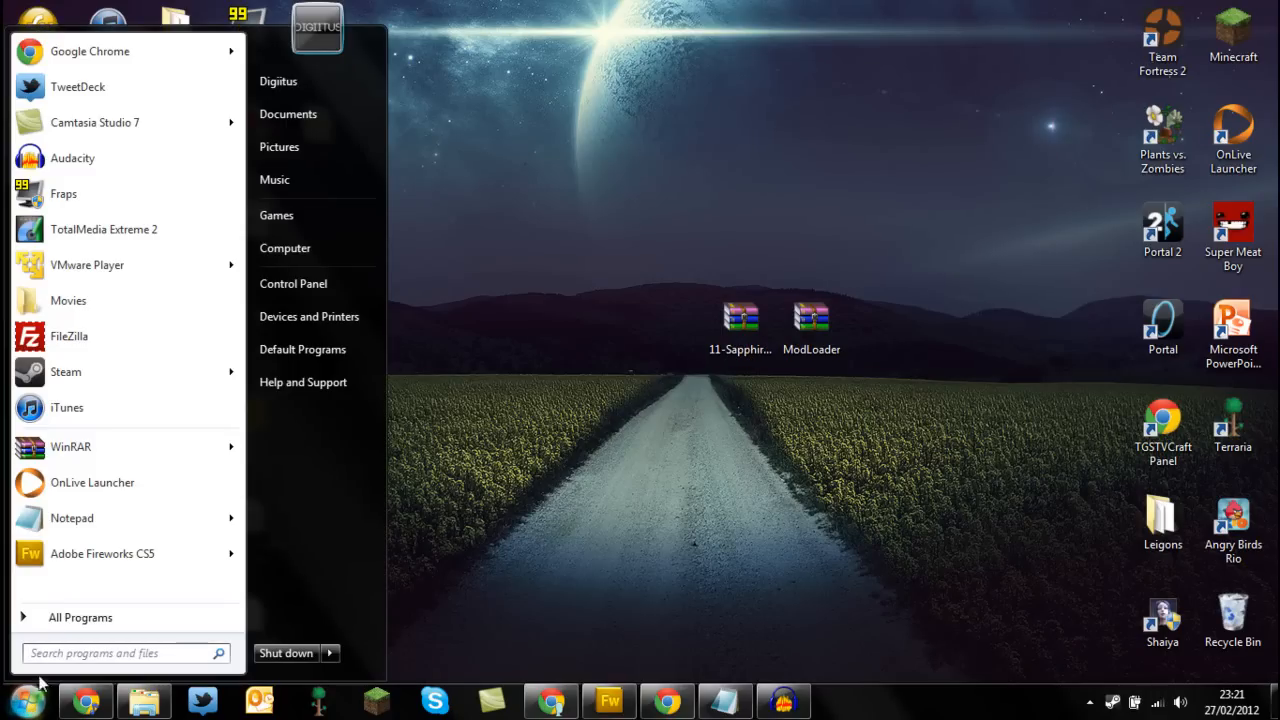
mouse_move(52, 667)
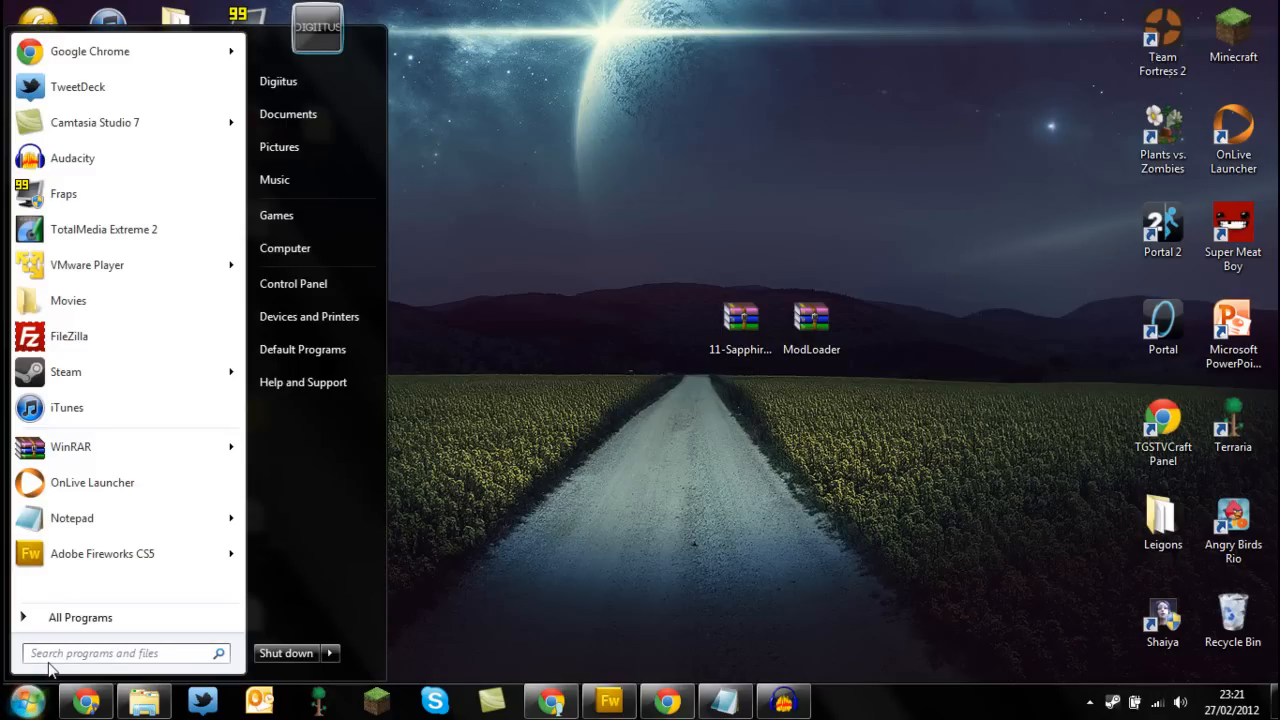
Step: Search the Start menu for %appdata to reach the Roaming folder
text(%appd)
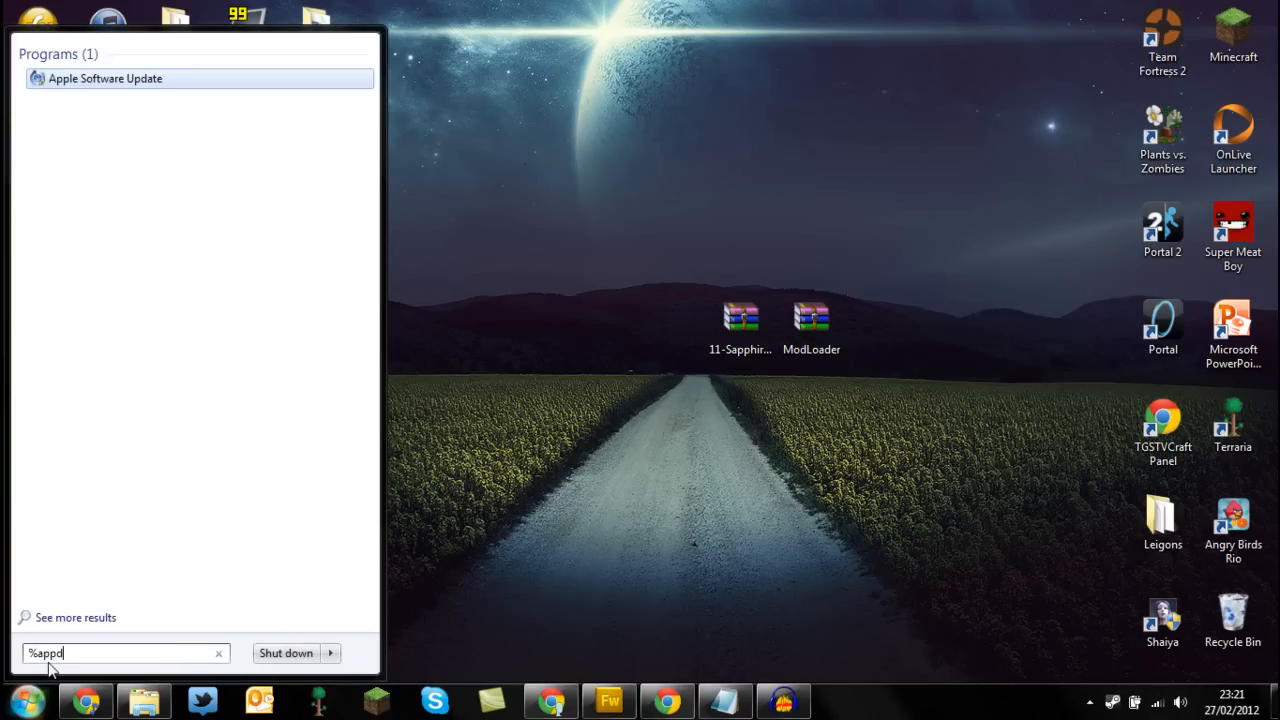
text(a)
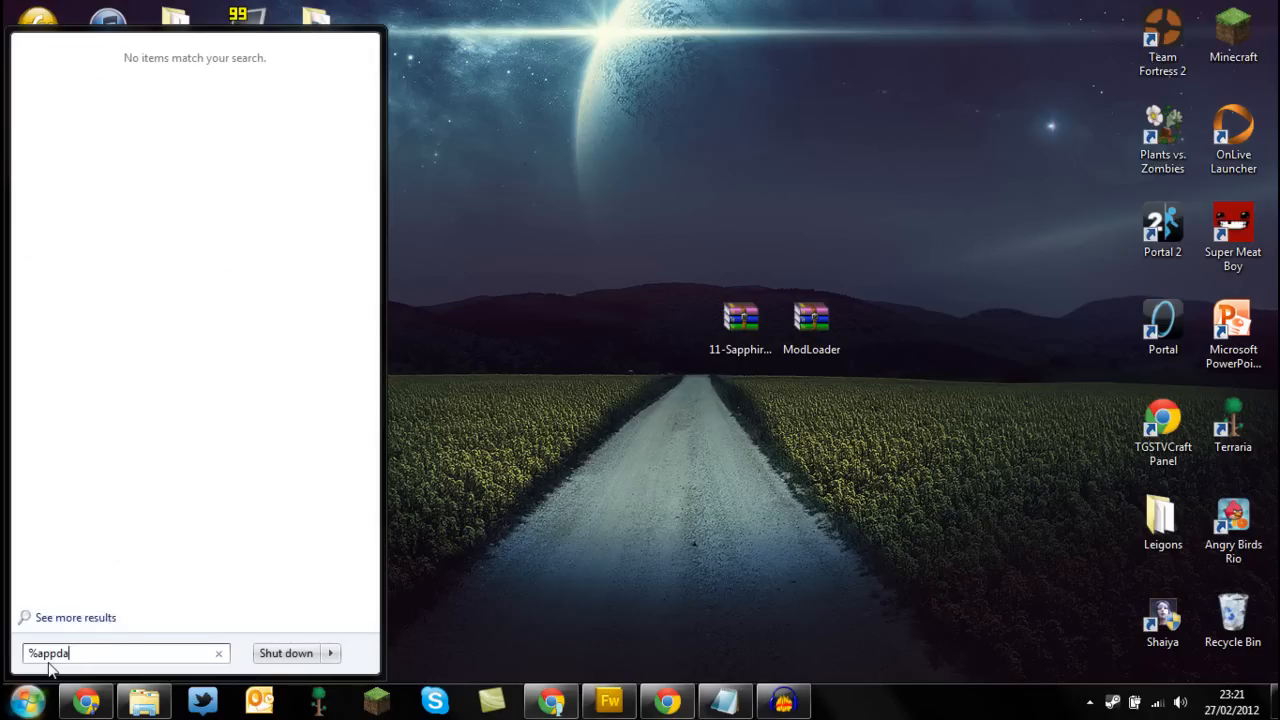
text(ta)
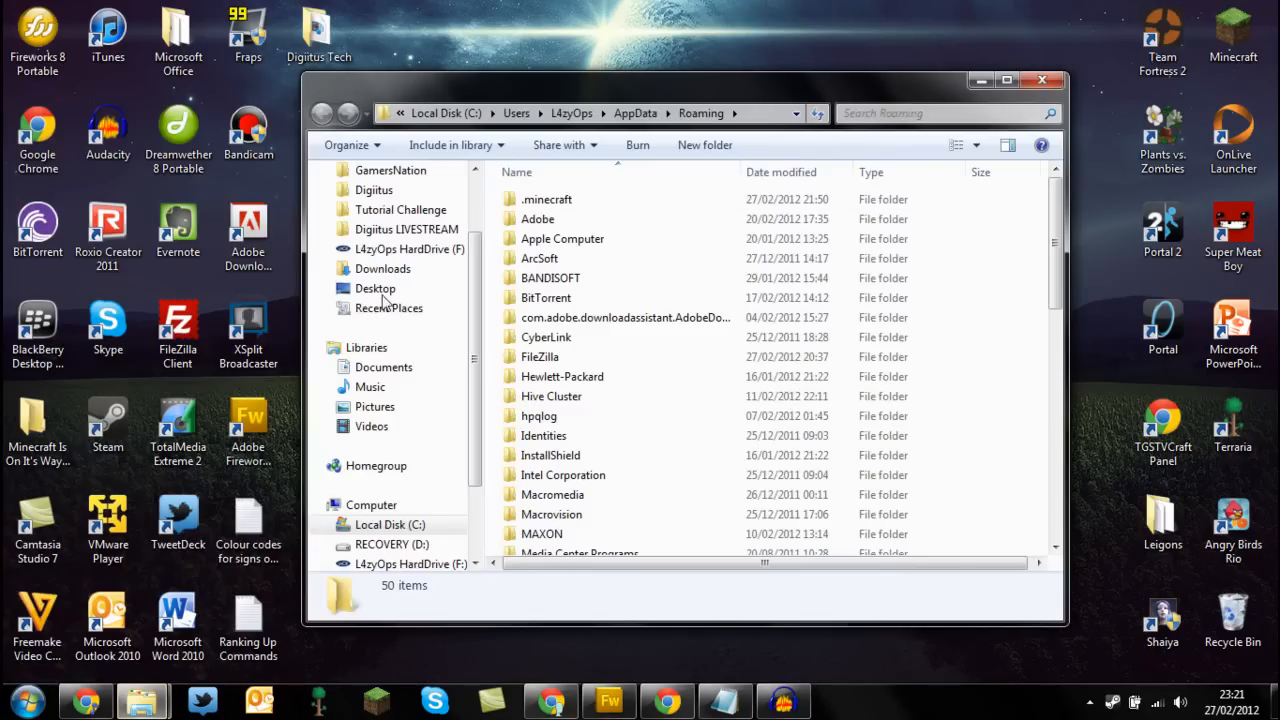
Step: Open minecraft.jar from the .minecraft\bin folder in WinRAR
double_click(549, 199)
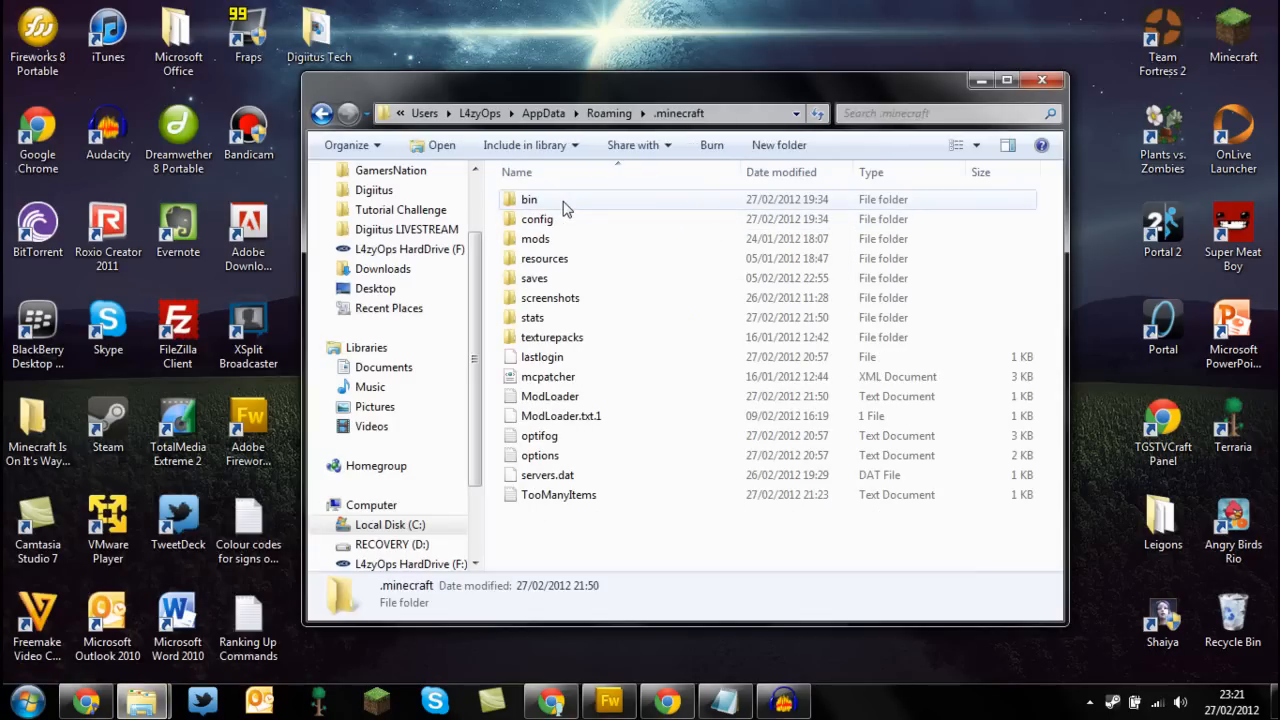
double_click(529, 199)
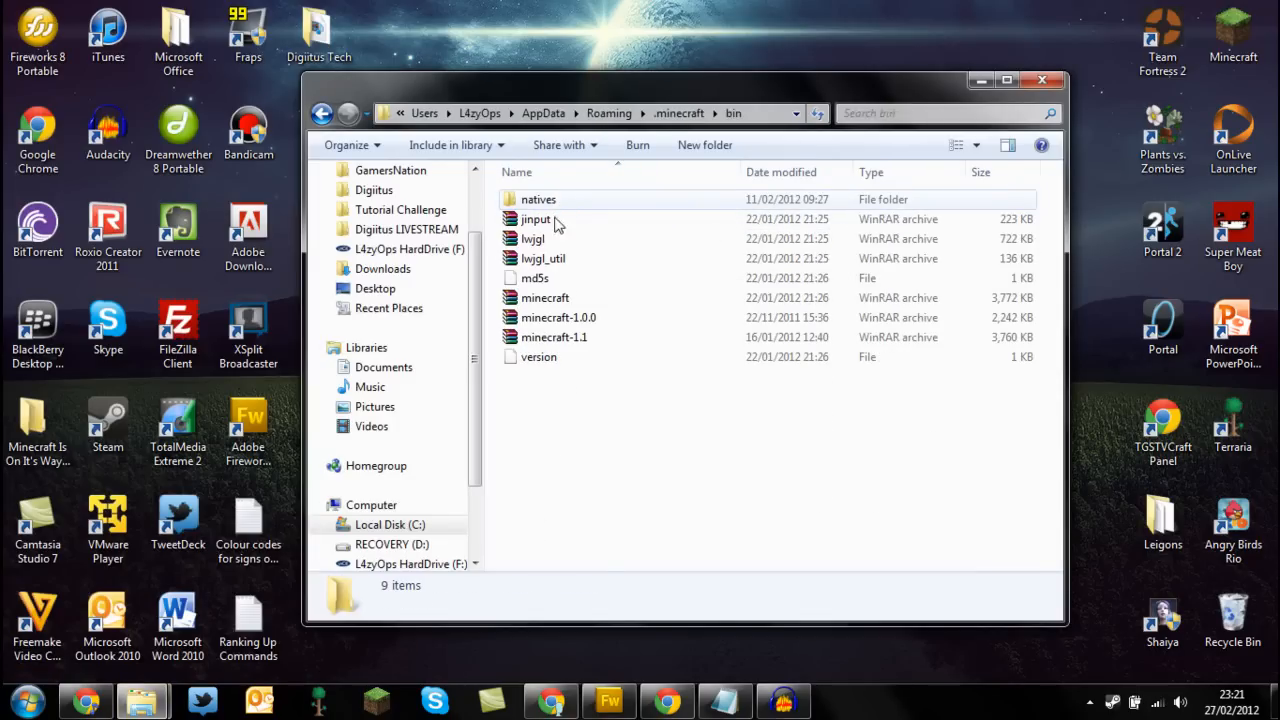
click(545, 297)
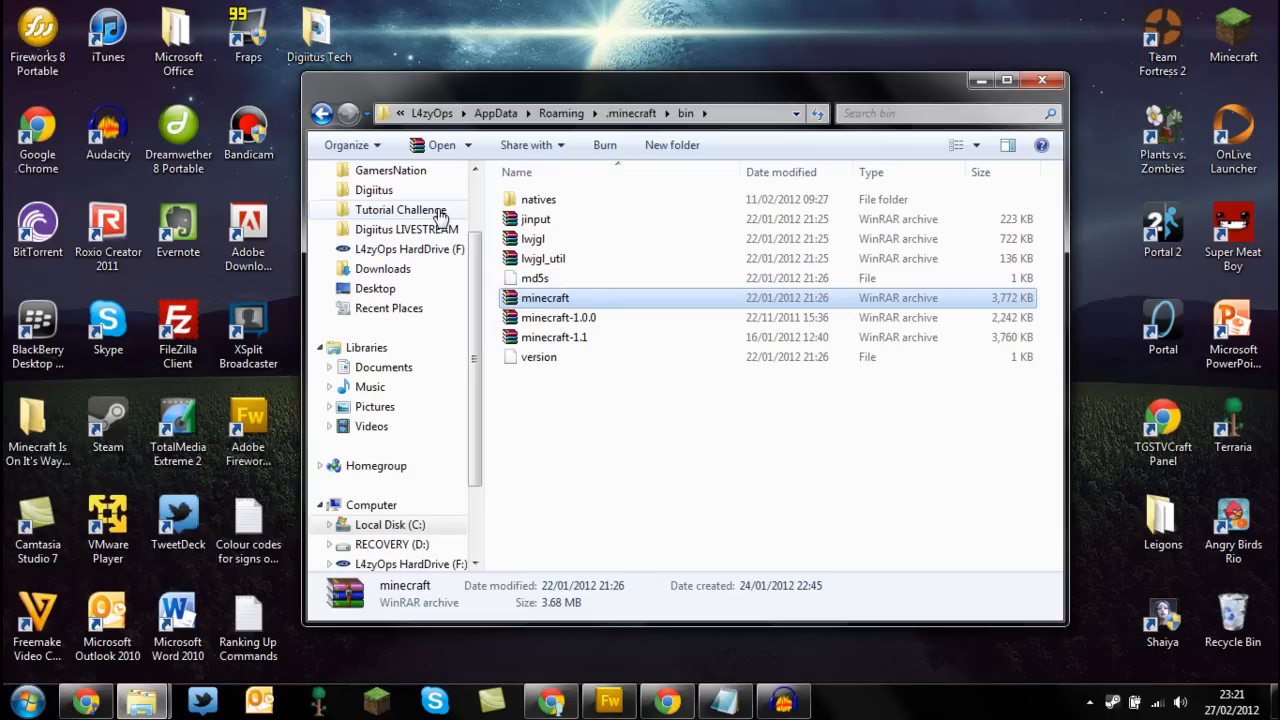
double_click(544, 297)
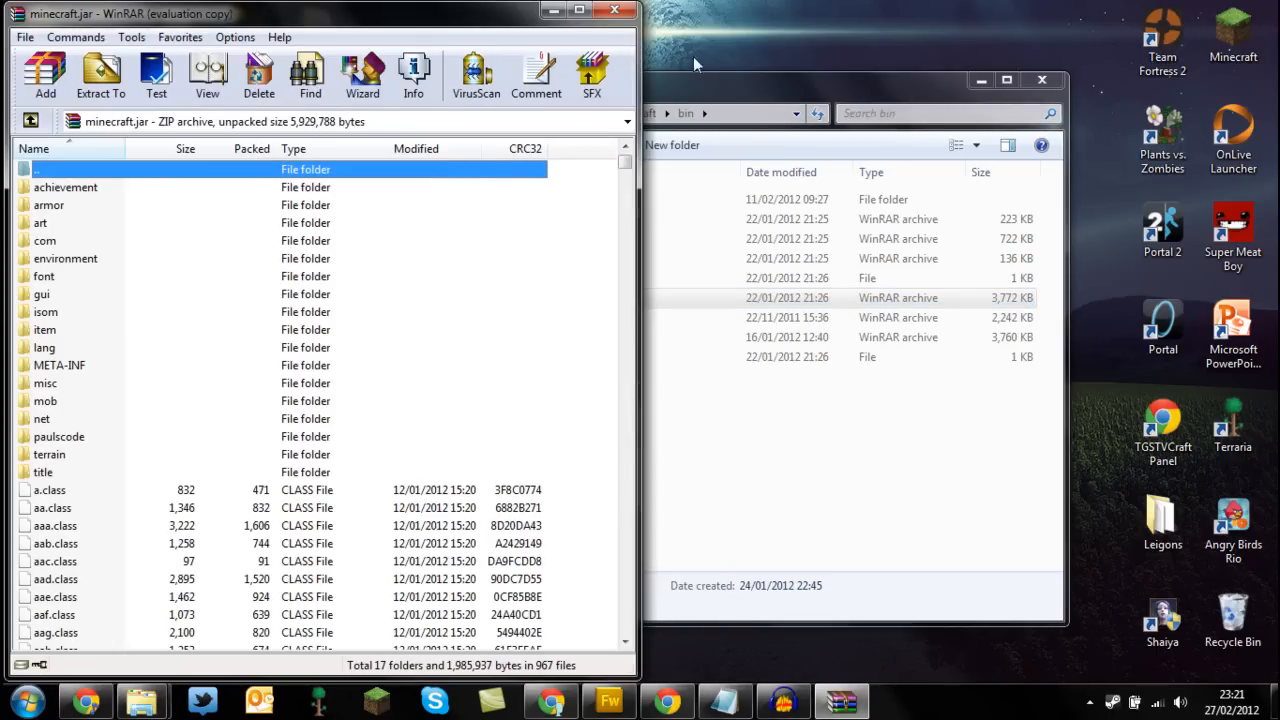
Step: Minimize Explorer and delete the META-INF folder from minecraft.jar
click(1041, 79)
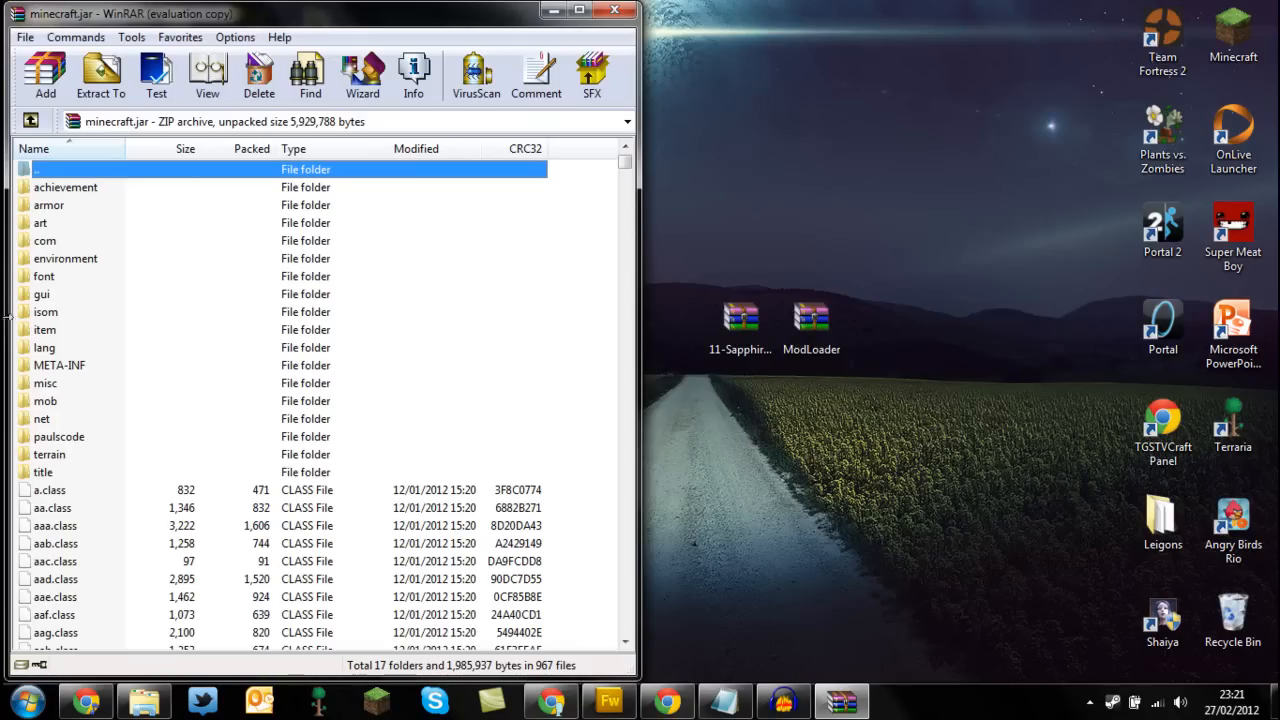
click(60, 365)
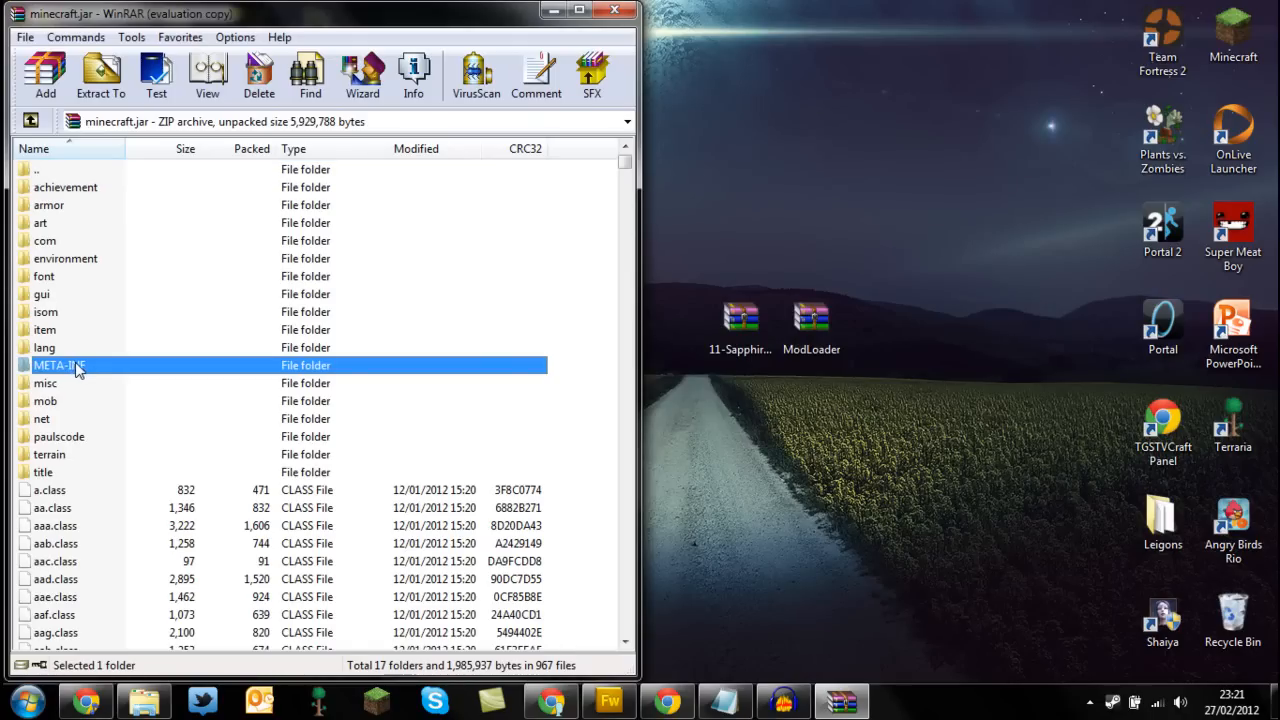
click(257, 75)
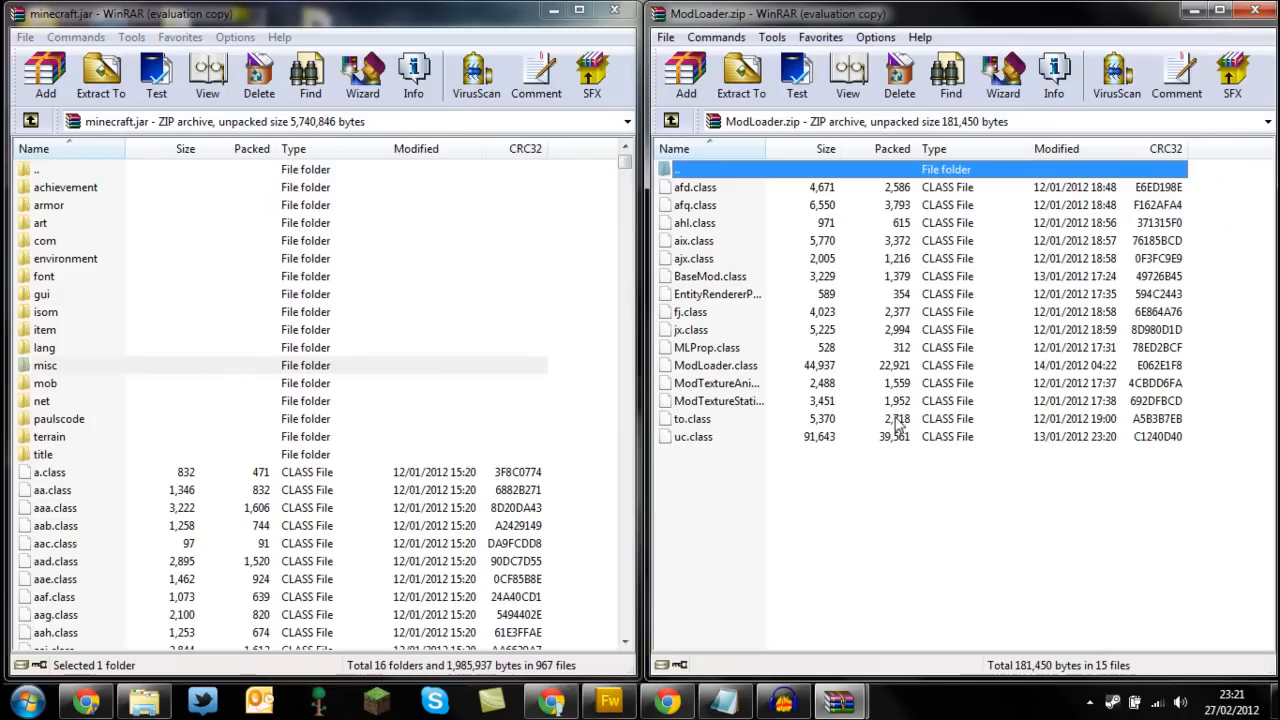
Step: Add every class file from ModLoader.zip into minecraft.jar and confirm
key(ctrl+a)
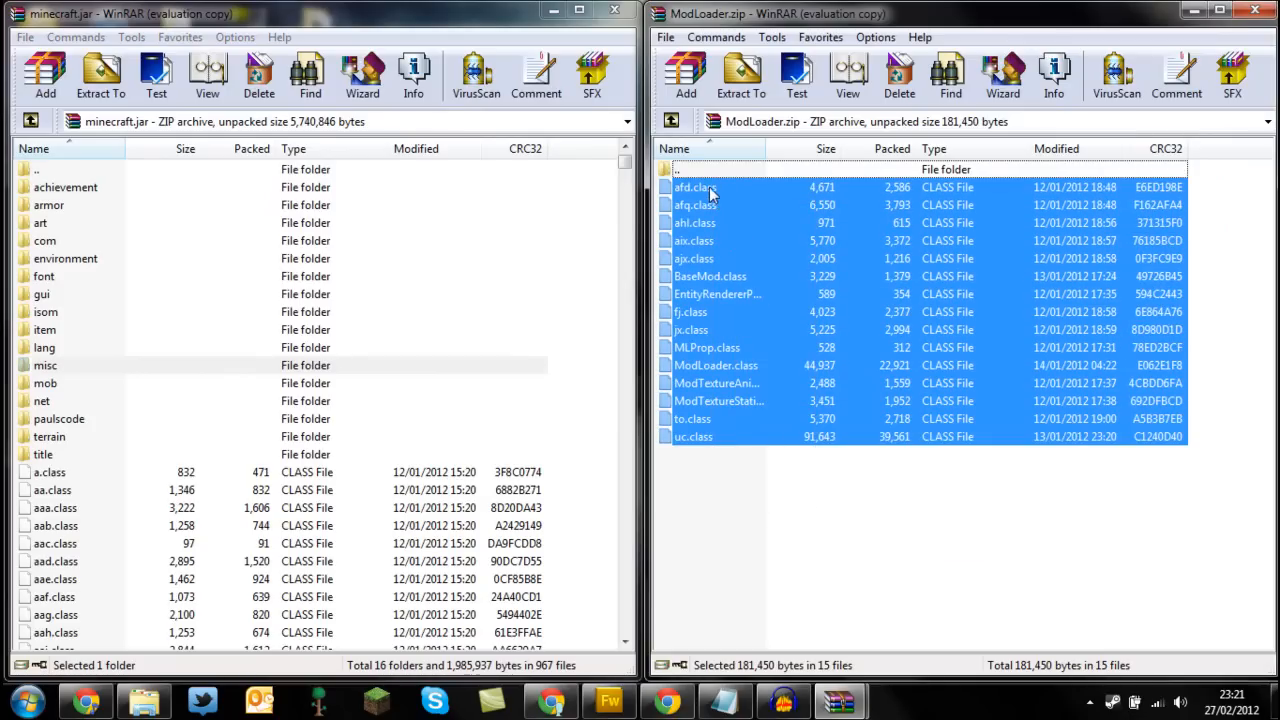
click(43, 78)
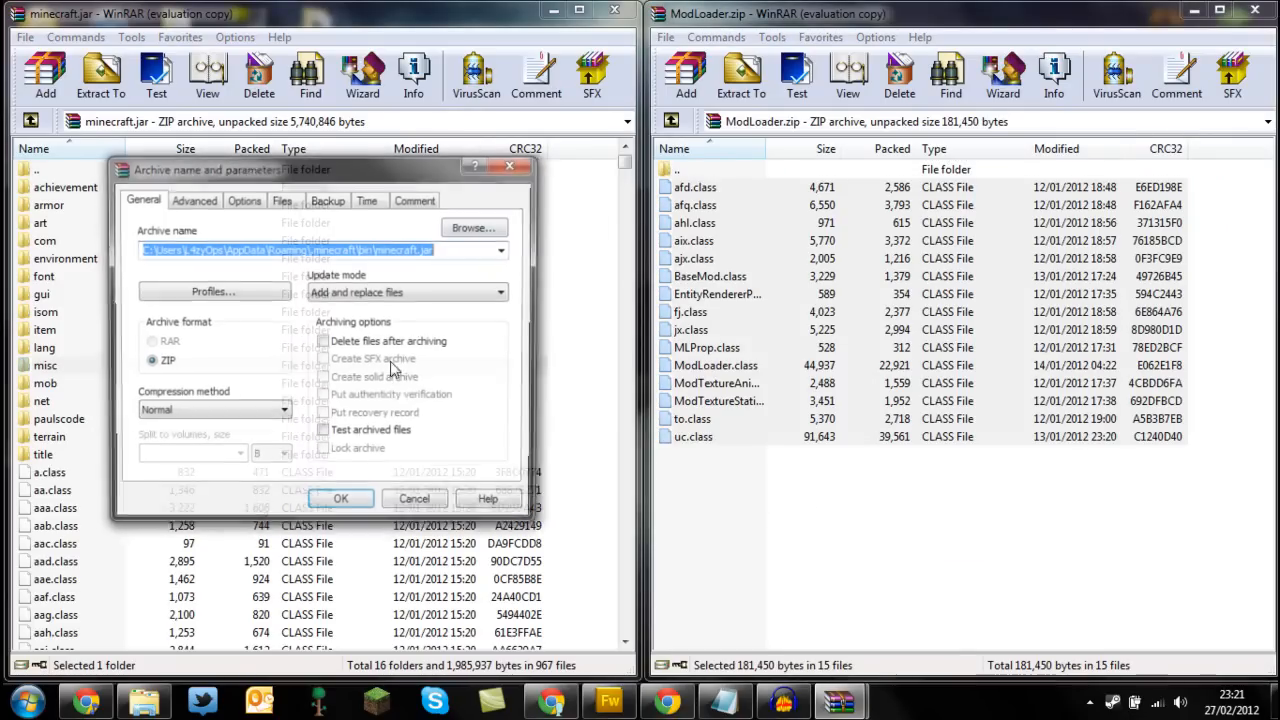
click(340, 498)
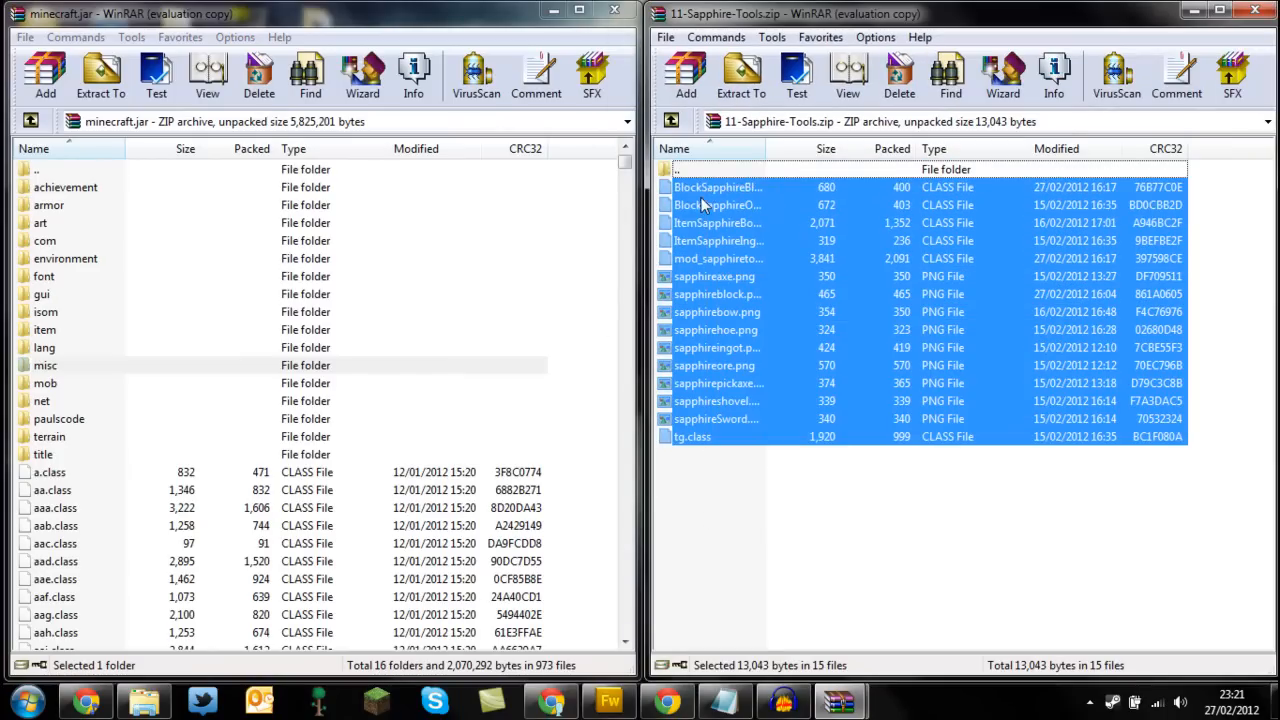
Step: Add the 11-Sapphire-Tools.zip class and PNG files into minecraft.jar and confirm
click(44, 77)
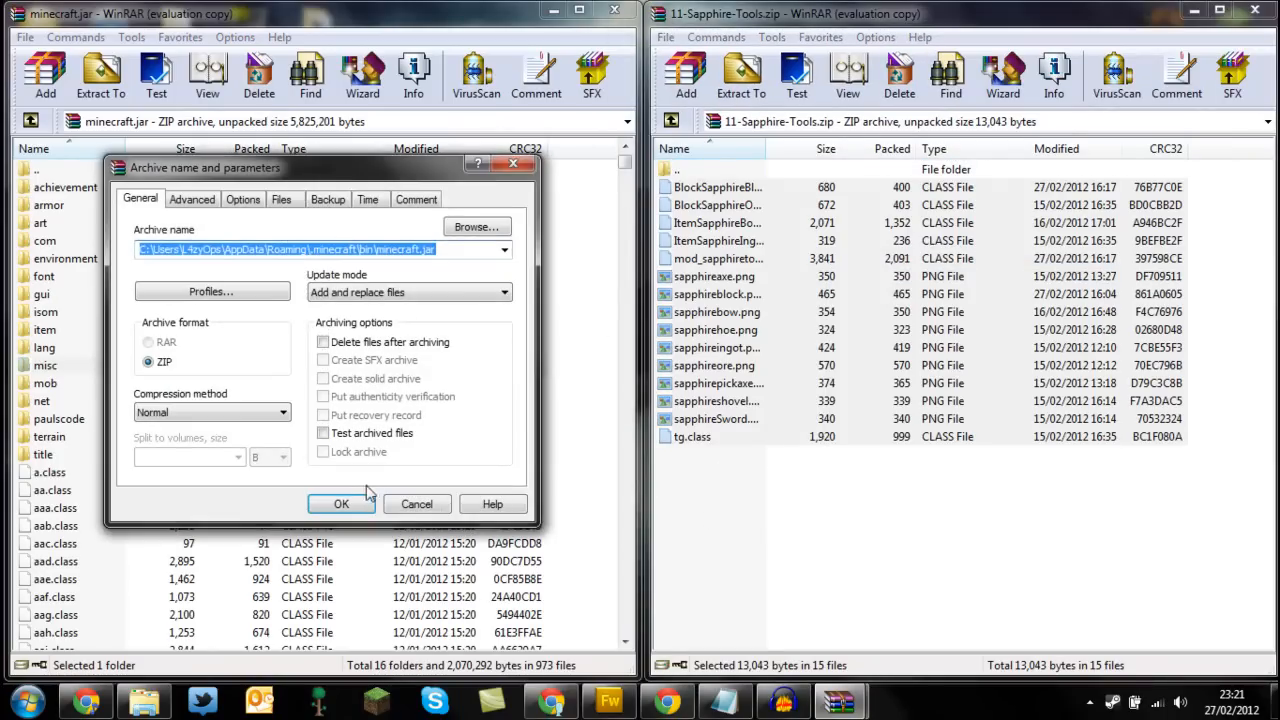
click(341, 504)
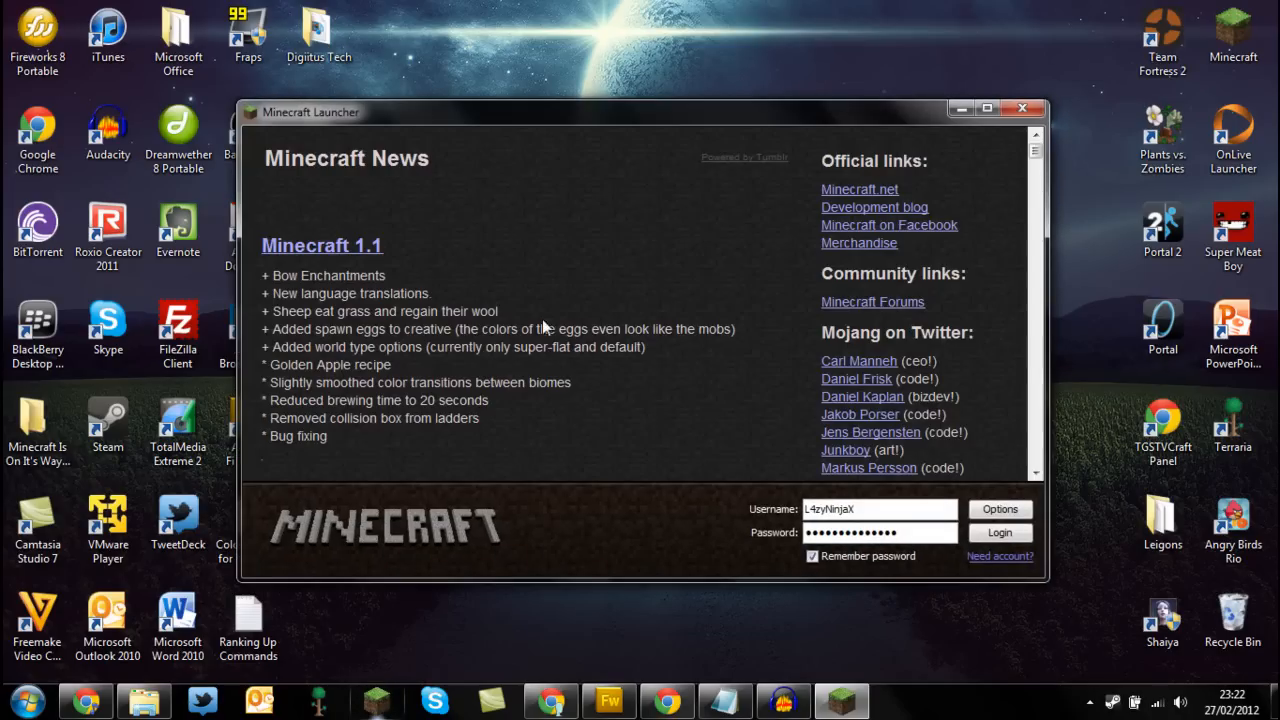
mouse_move(987, 111)
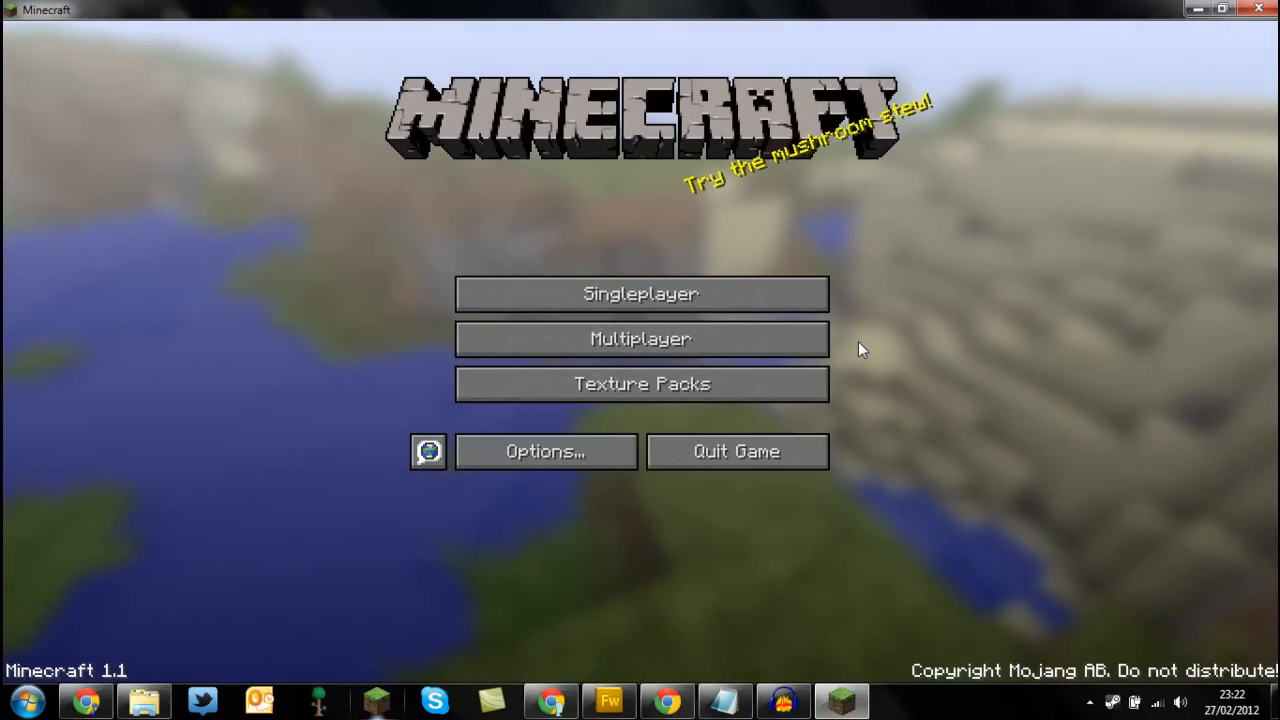
mouse_move(810, 251)
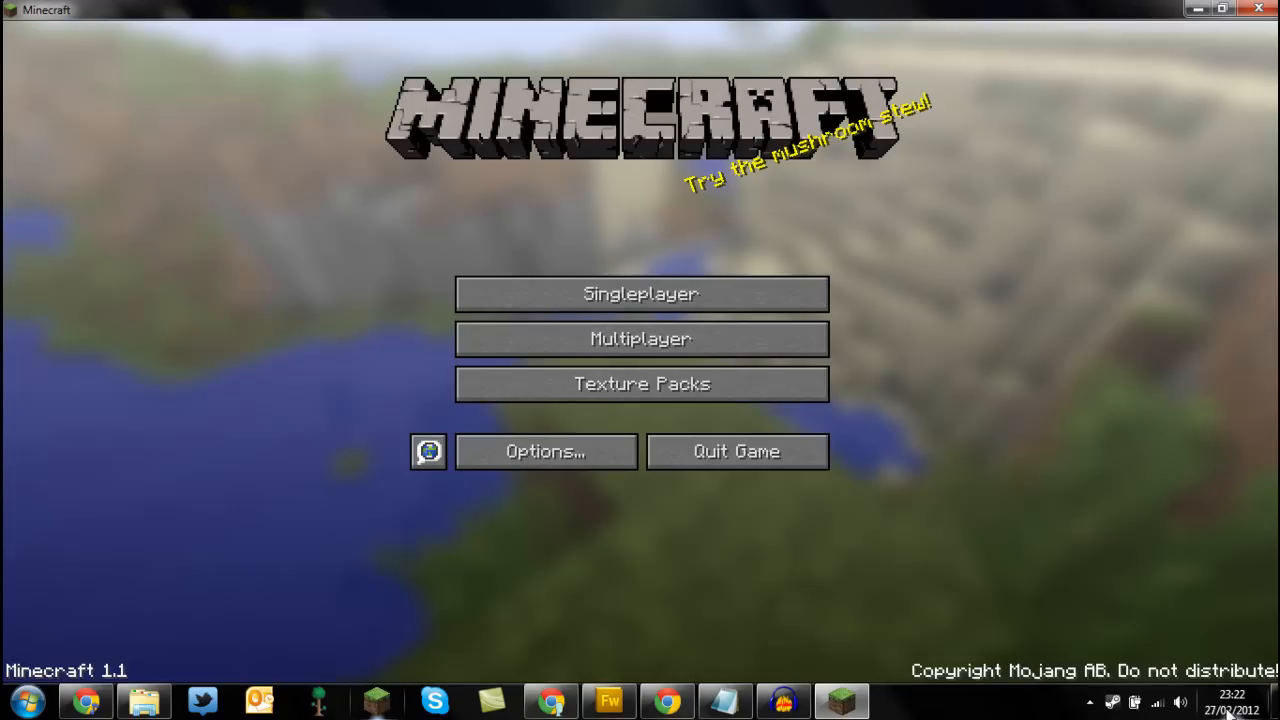
mouse_move(1173, 515)
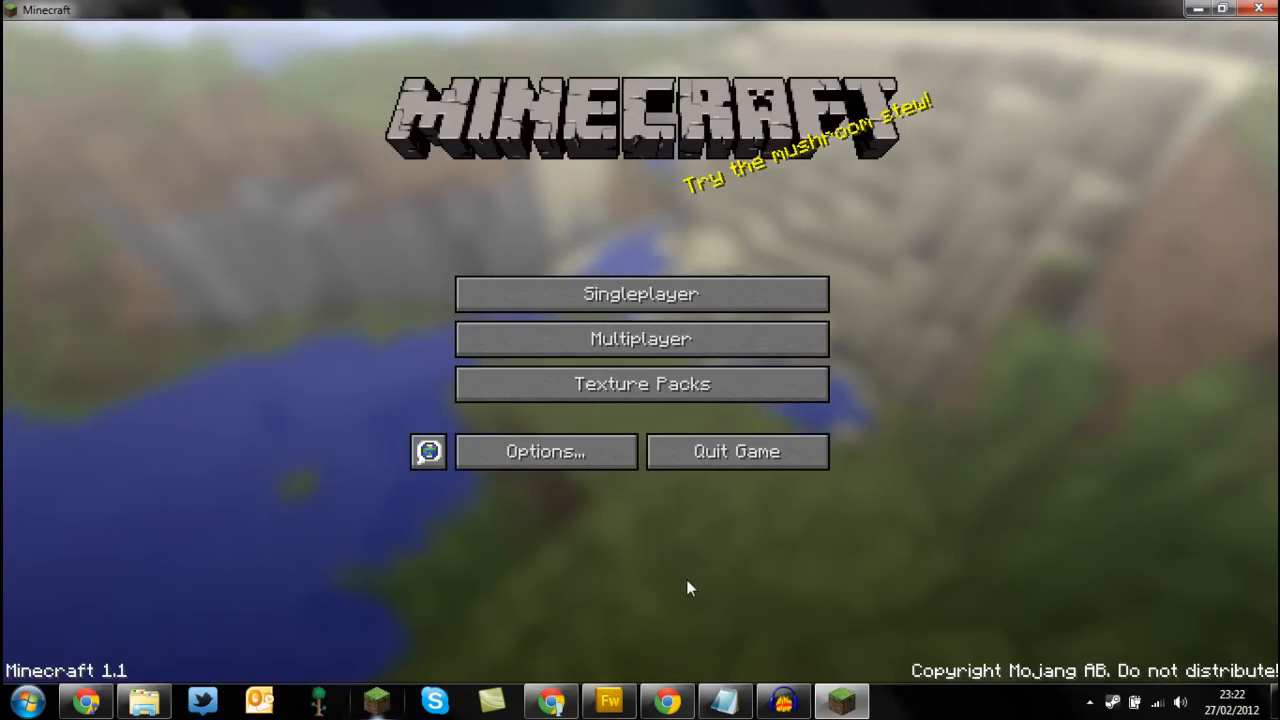
mouse_move(693, 590)
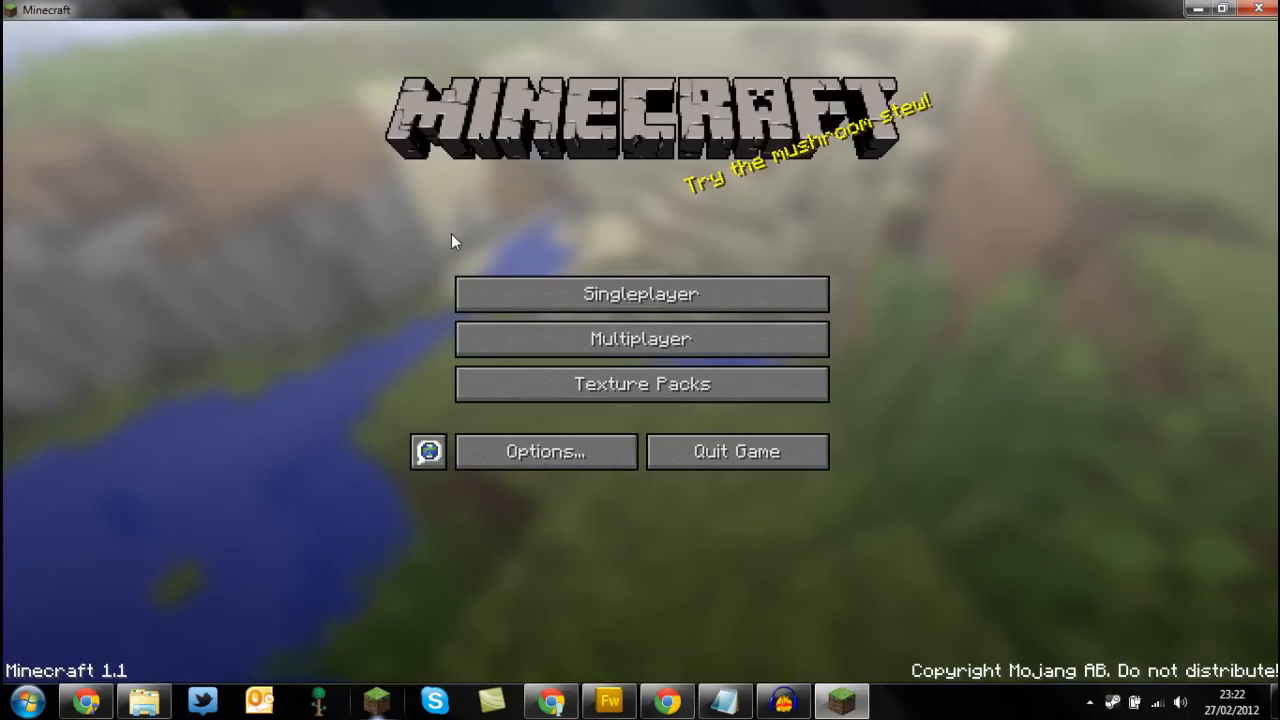
mouse_move(728, 240)
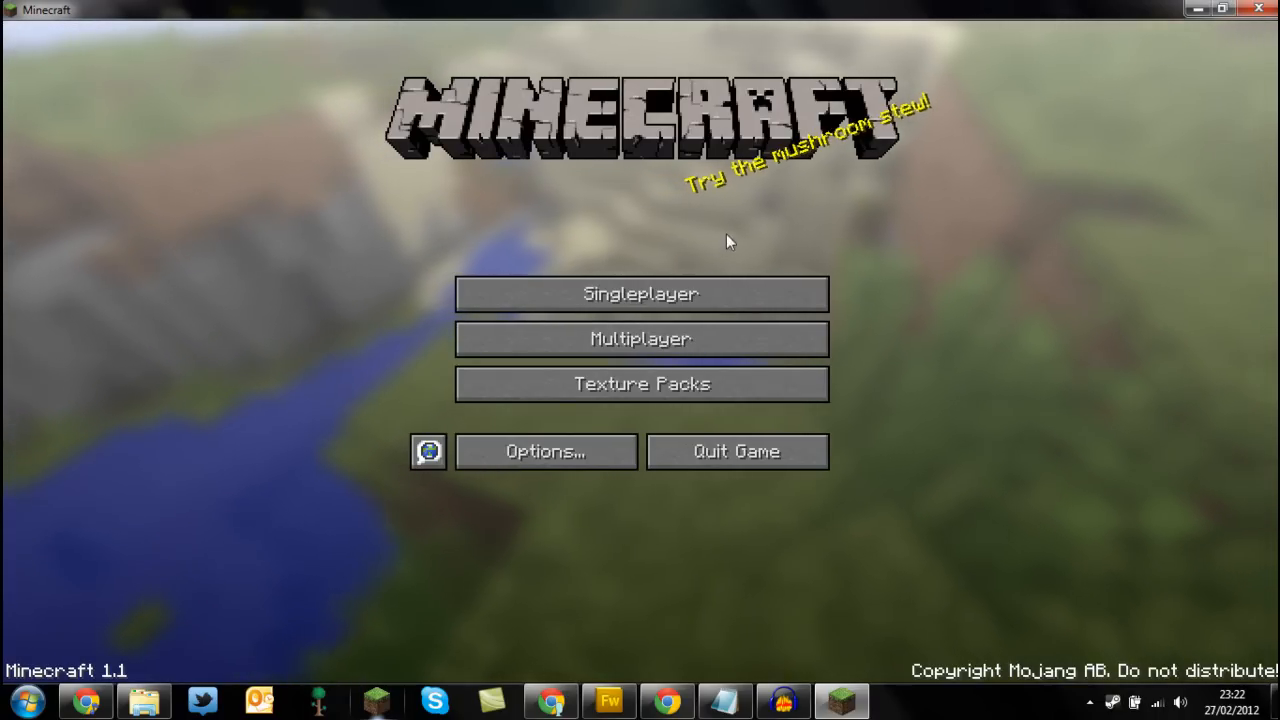
mouse_move(406, 251)
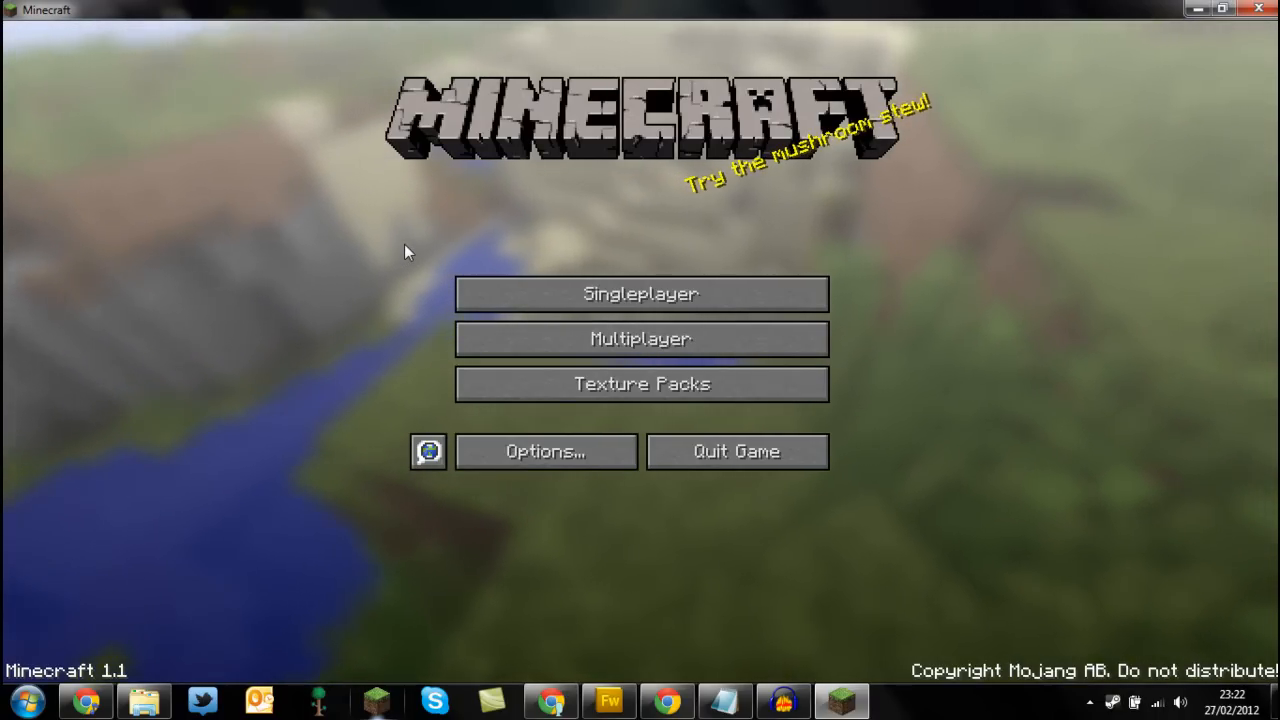